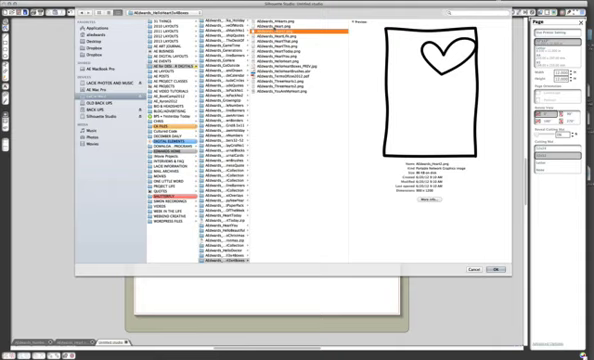
- Load the heart frame image and place two copies side by side on the mat
left_click(468, 270)
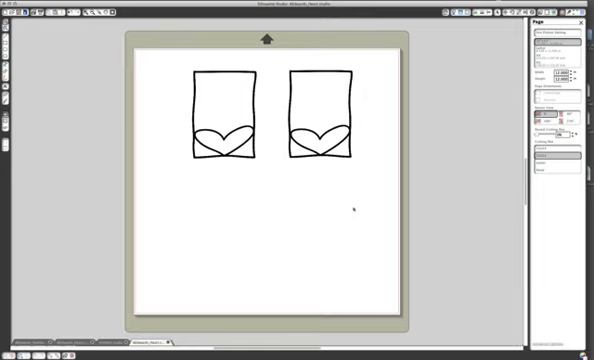
left_click(10, 10)
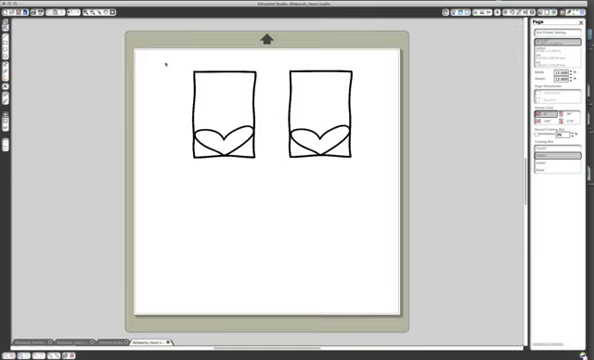
left_click(220, 110)
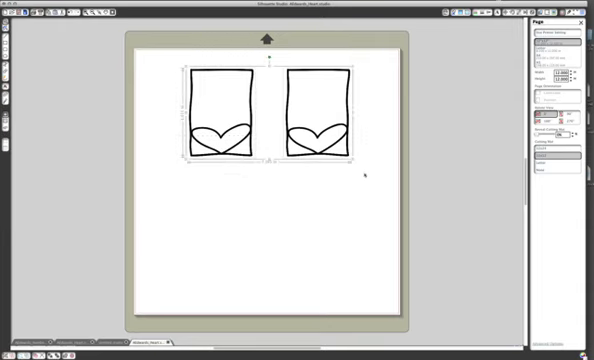
- Start the trace and mark a trace area enclosing both heart frames
left_click(572, 14)
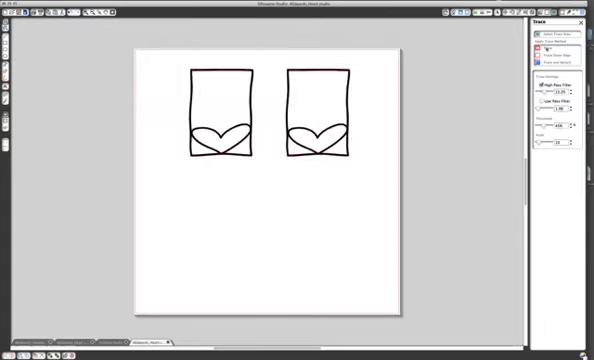
left_click_drag(318, 104, 318, 196)
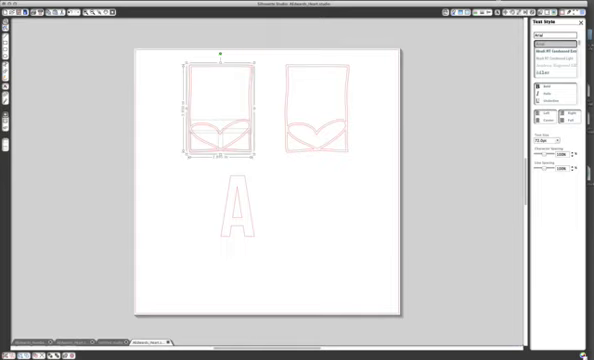
- Move the letter A into the left heart frame, resized to fit
left_click(16, 14)
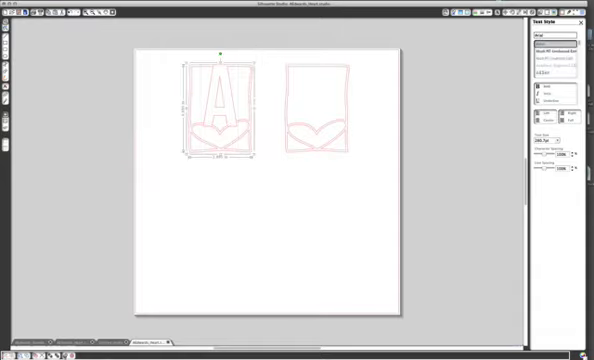
left_click(558, 36)
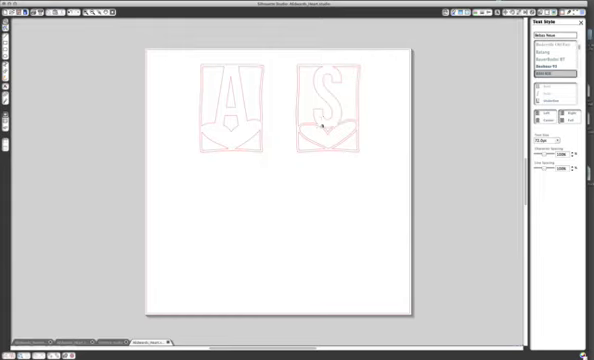
- Weld the S into the right heart frame's outline, then clear the selection
left_click(330, 104)
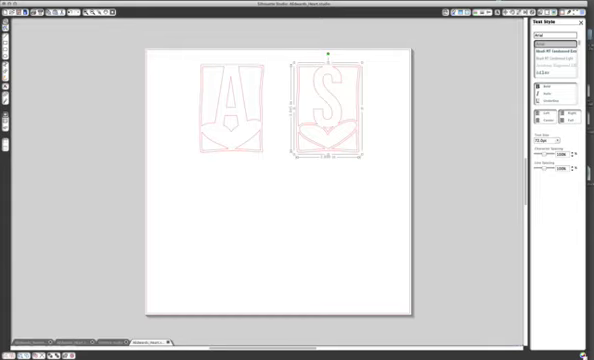
left_click(20, 12)
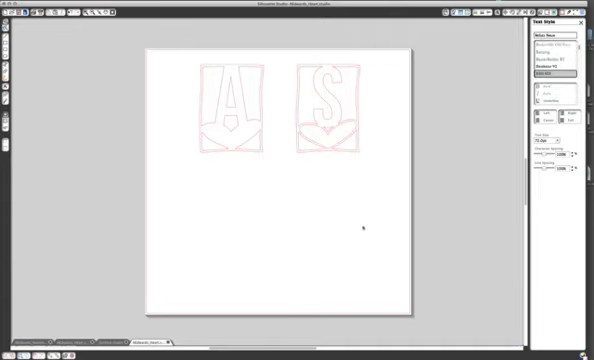
left_click(326, 96)
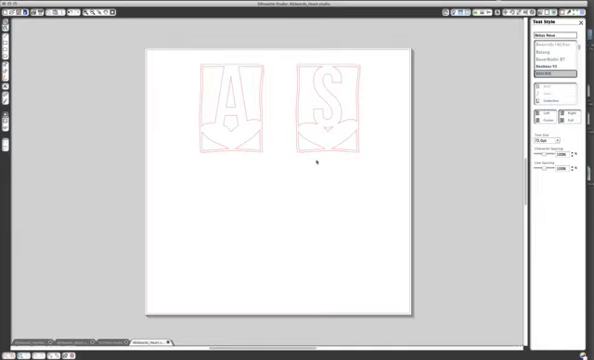
mouse_move(316, 160)
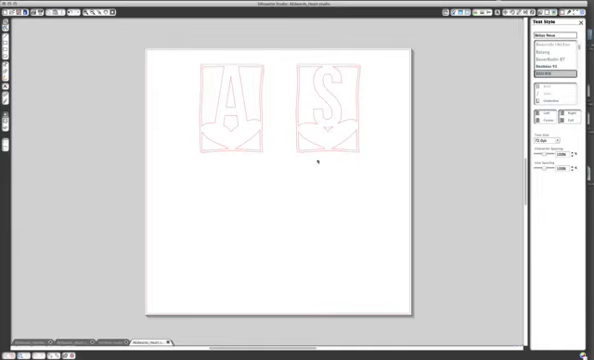